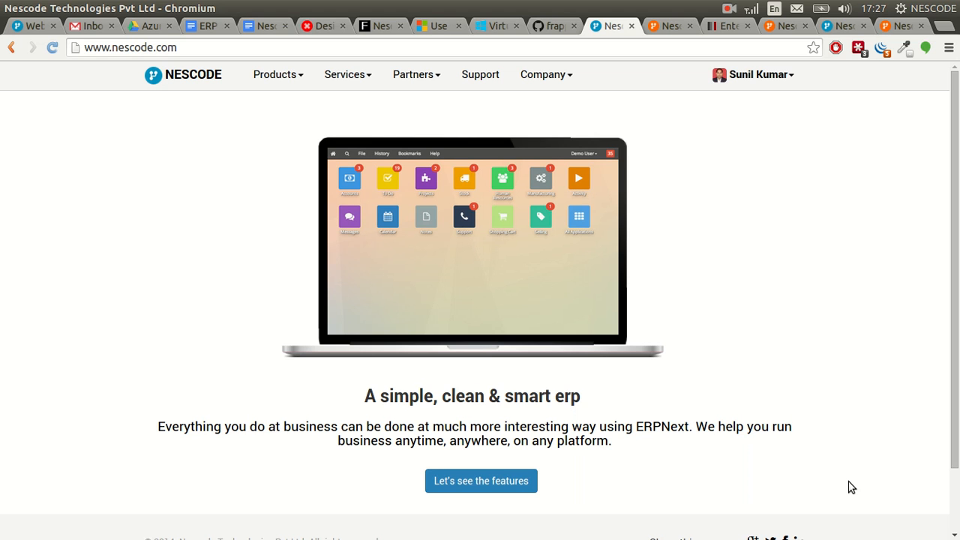
mouse_move(519, 285)
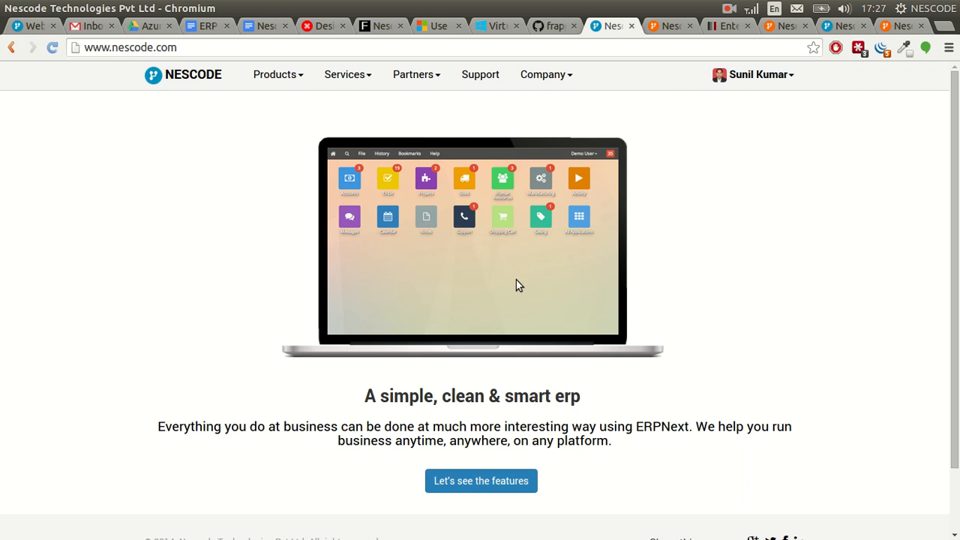
mouse_move(270, 249)
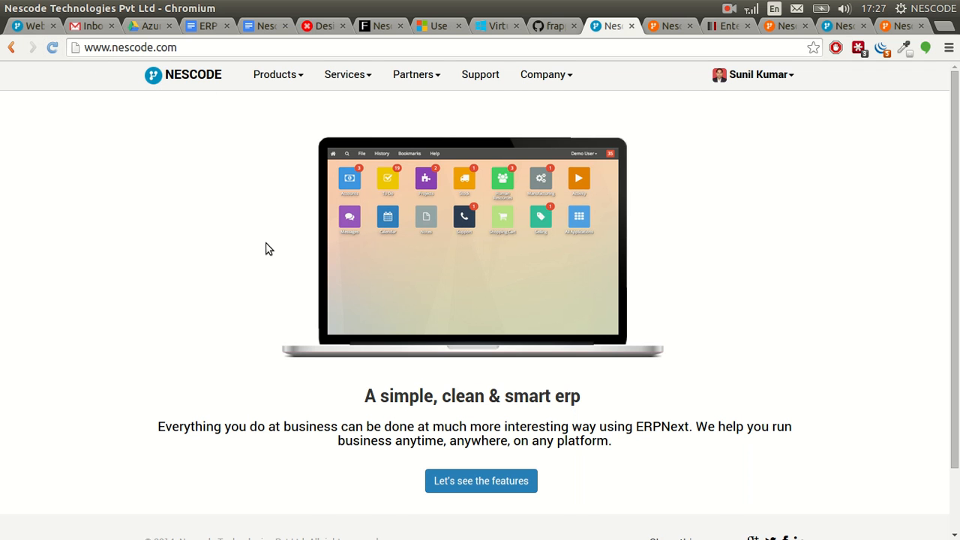
mouse_move(598, 319)
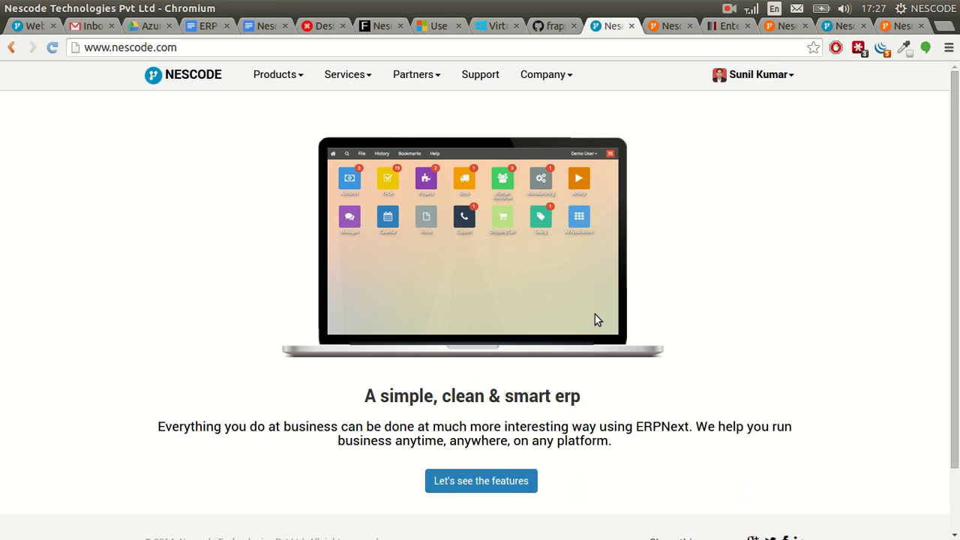
mouse_move(635, 273)
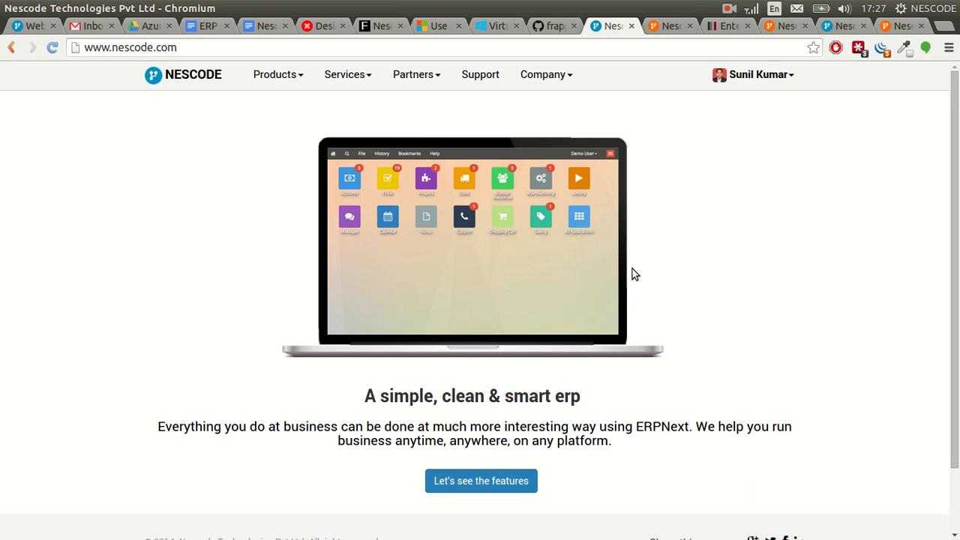
Step: Switch to the Nescode Foundation tab showing the nescode.org home page
left_click(669, 25)
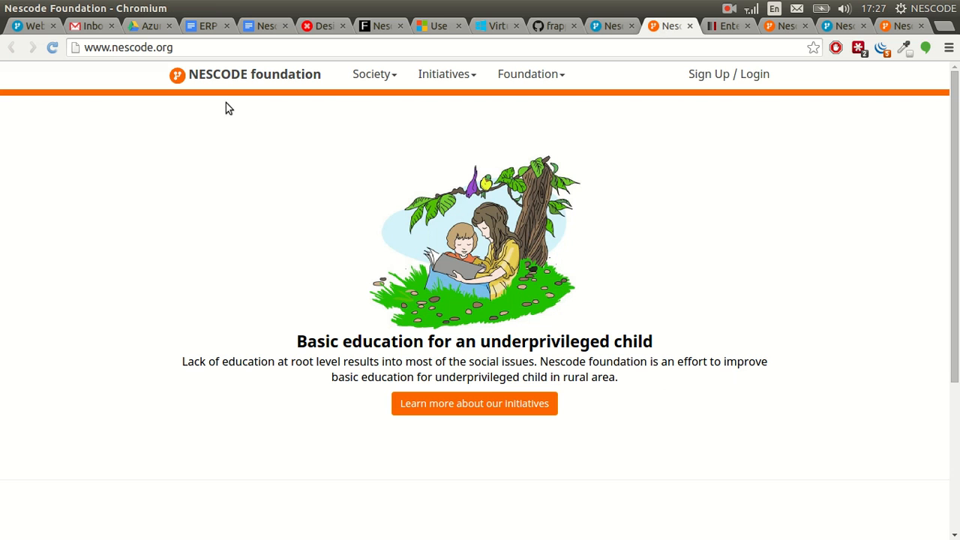
mouse_move(798, 351)
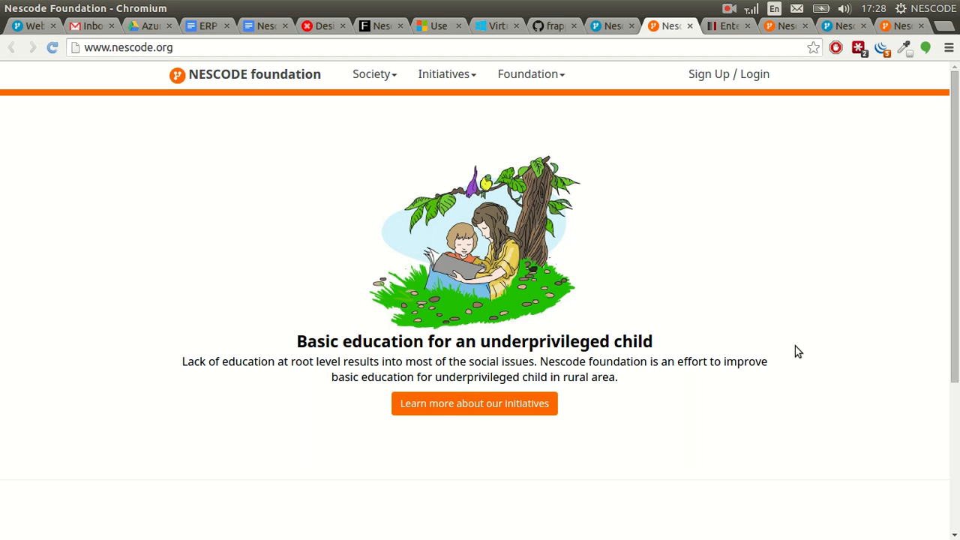
mouse_move(830, 278)
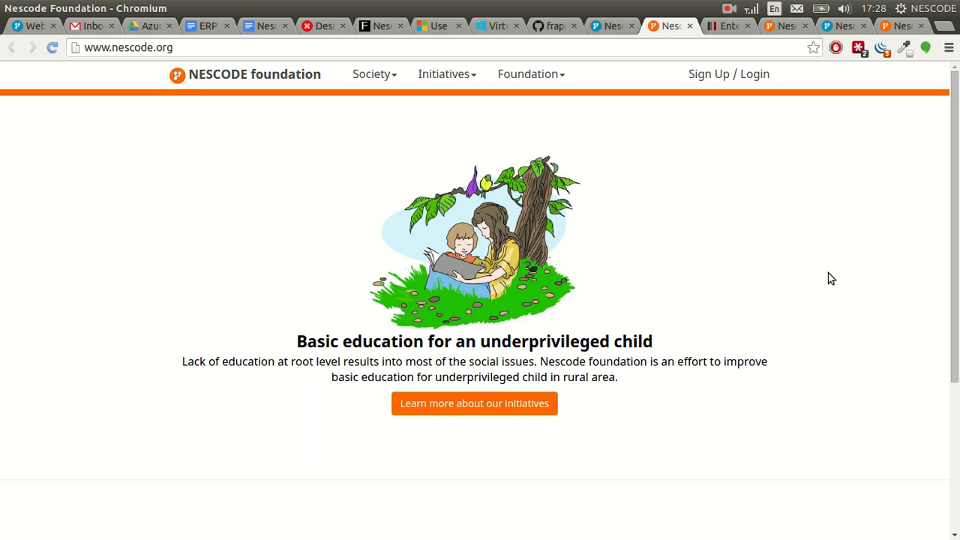
mouse_move(851, 262)
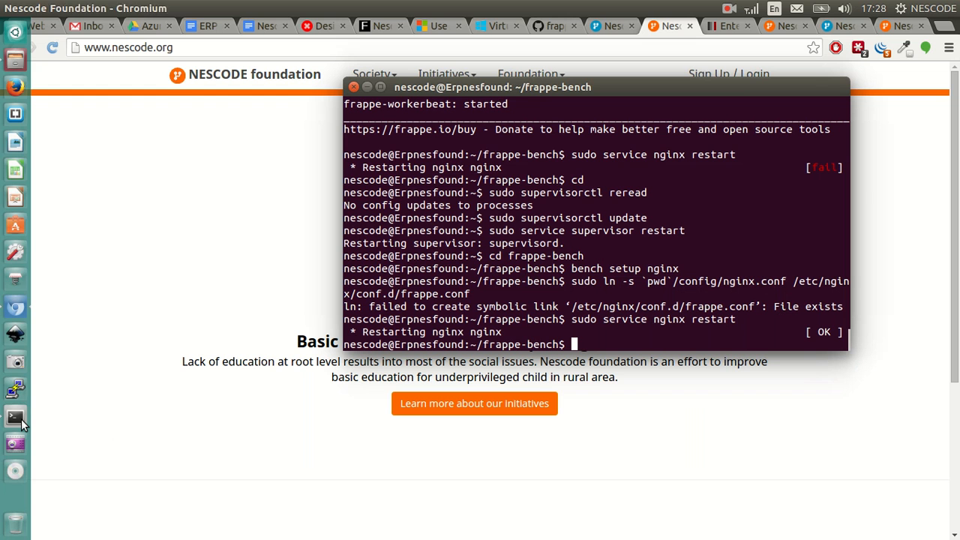
Step: Minimize the terminal window so the Nescode Foundation page shows again
left_click(537, 87)
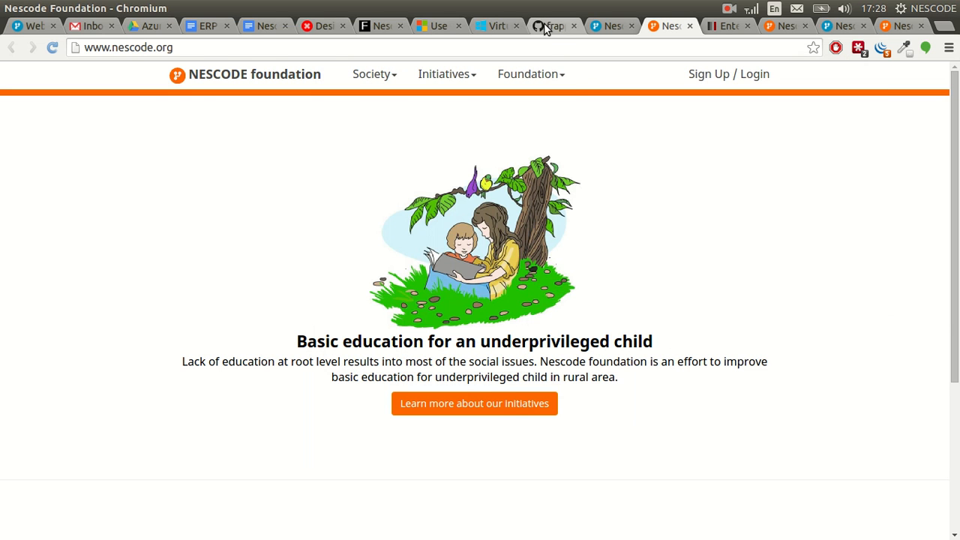
Step: View the frappe/bench README's Updating section and highlight the bench update option lines
left_click(551, 26)
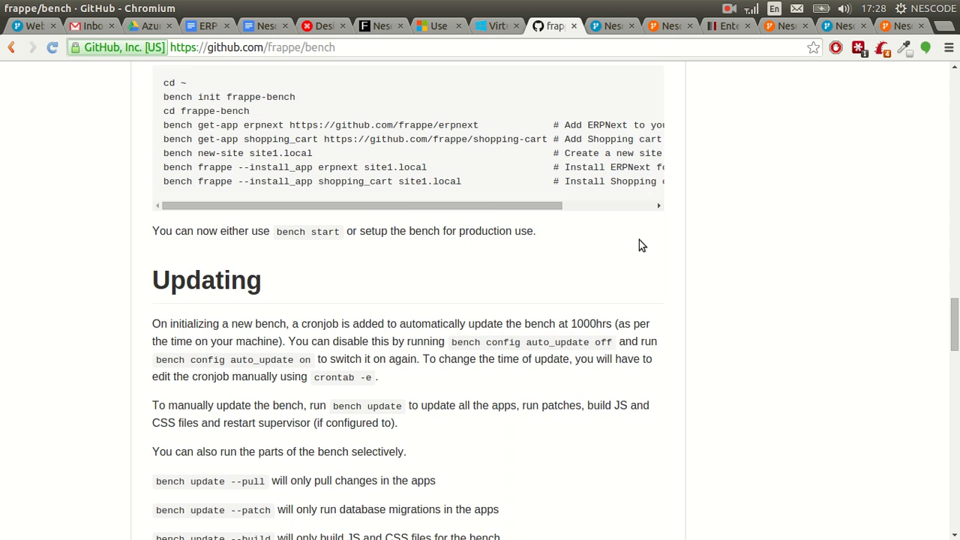
scroll("down", 3)
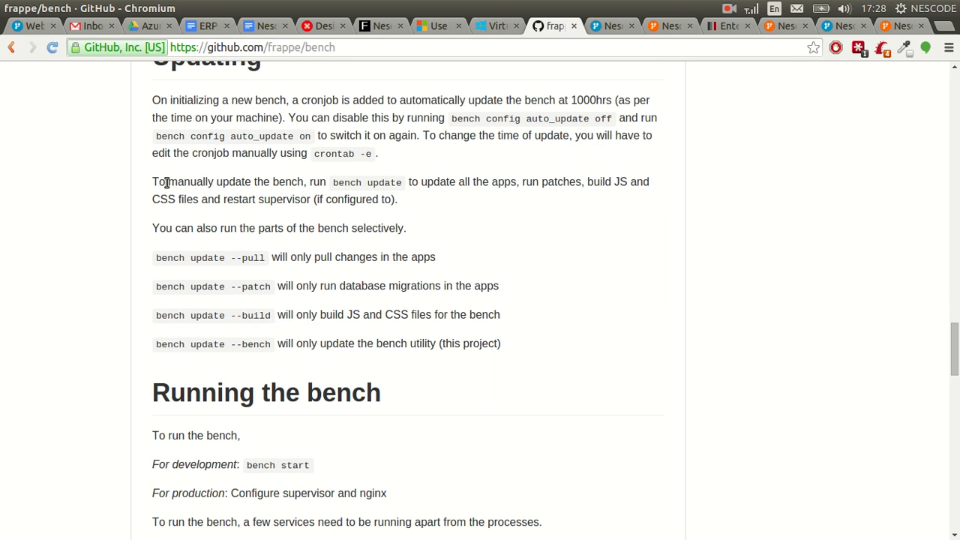
mouse_move(488, 168)
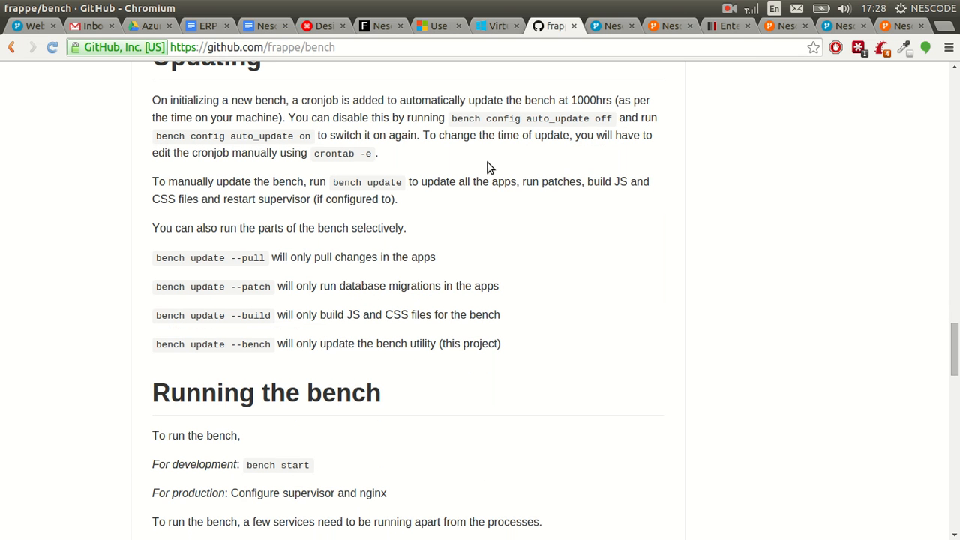
mouse_move(448, 124)
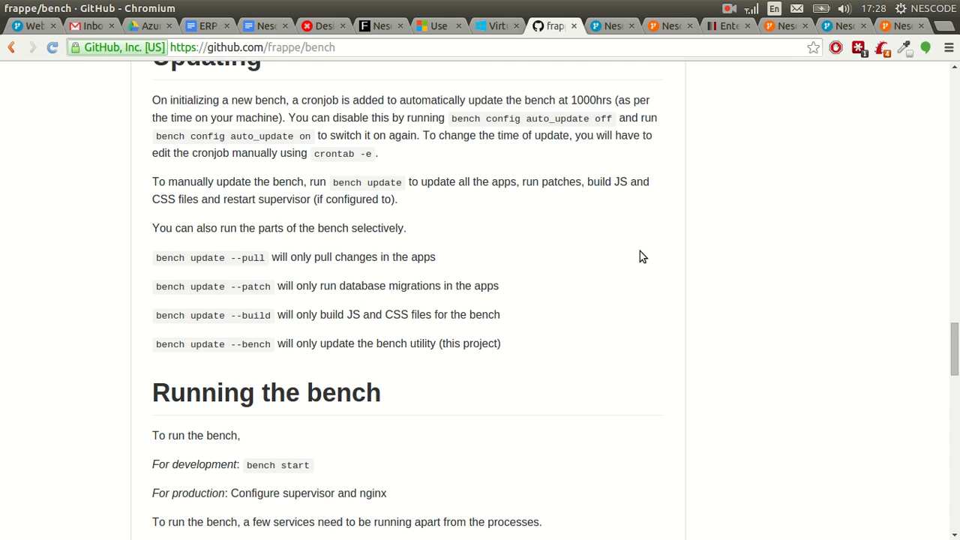
mouse_move(153, 259)
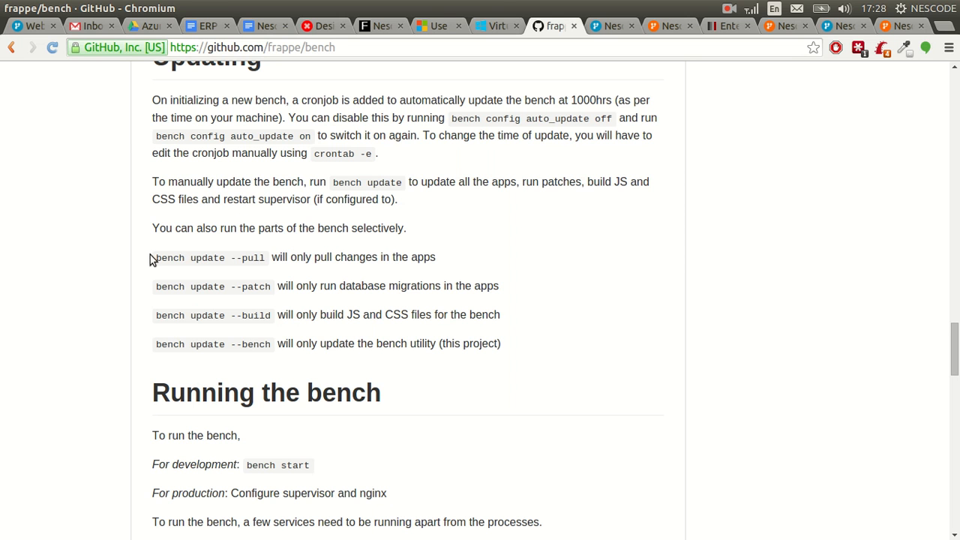
left_click_drag(151, 256, 507, 343)
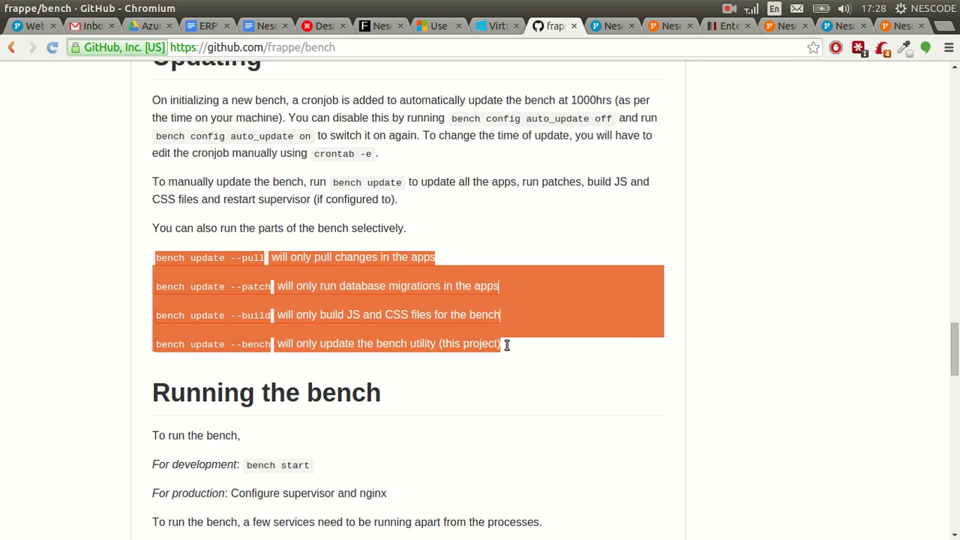
left_click(135, 258)
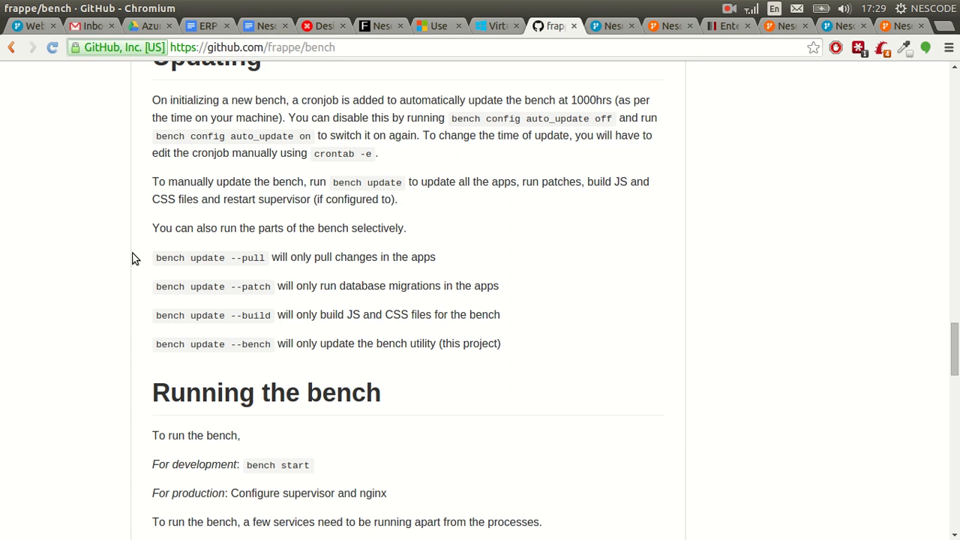
mouse_move(90, 291)
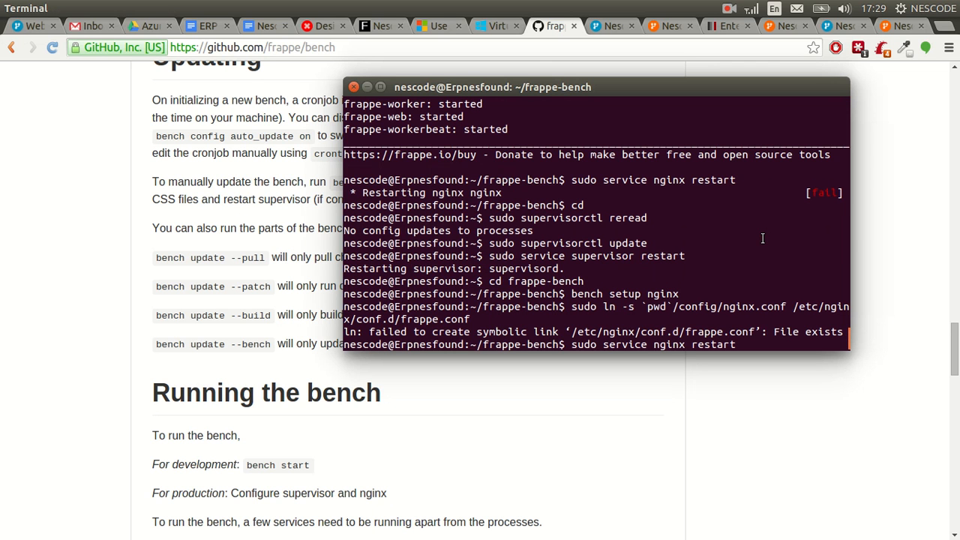
mouse_move(756, 240)
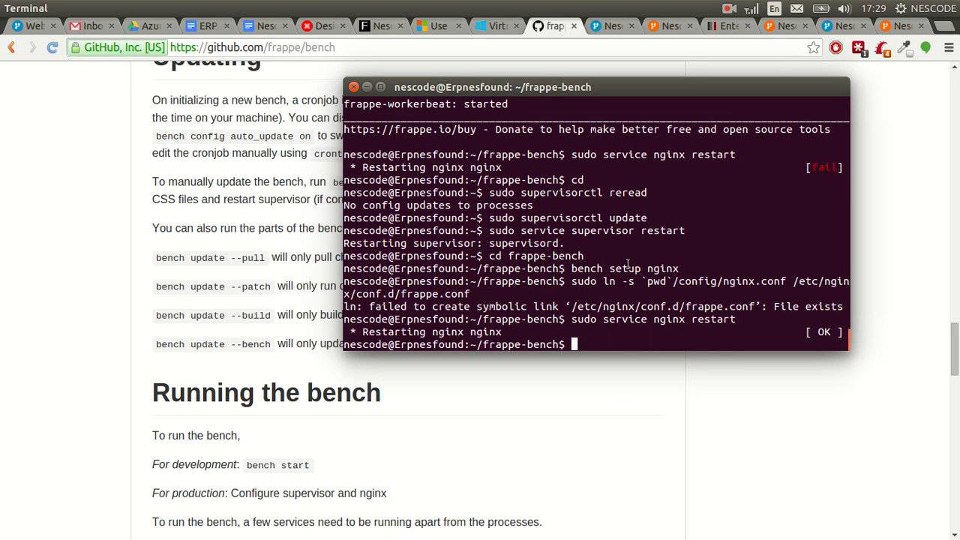
mouse_move(616, 411)
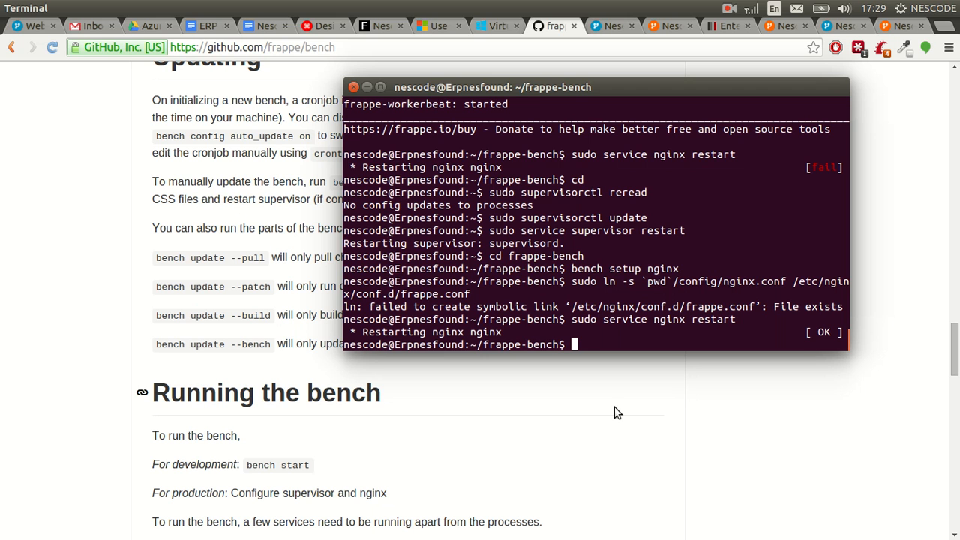
mouse_move(555, 273)
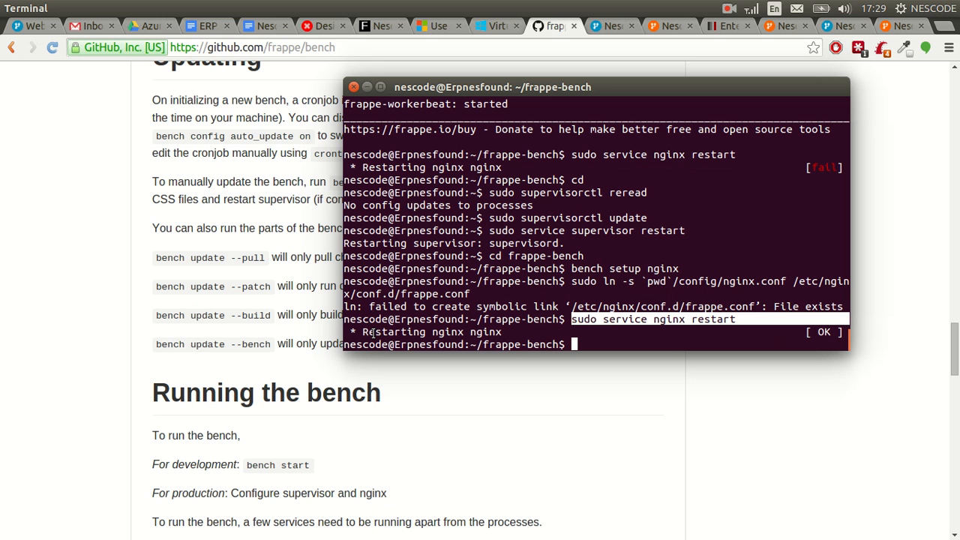
mouse_move(642, 441)
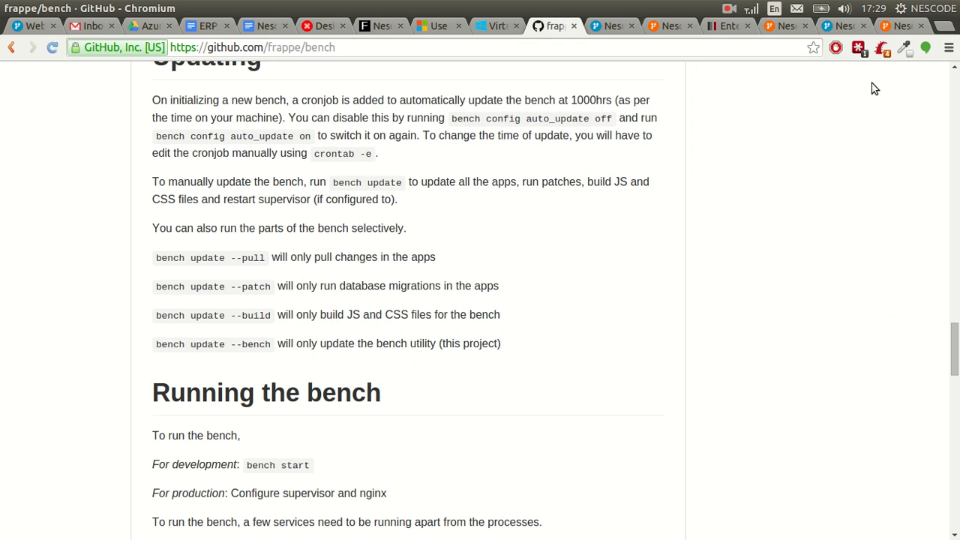
left_click(892, 26)
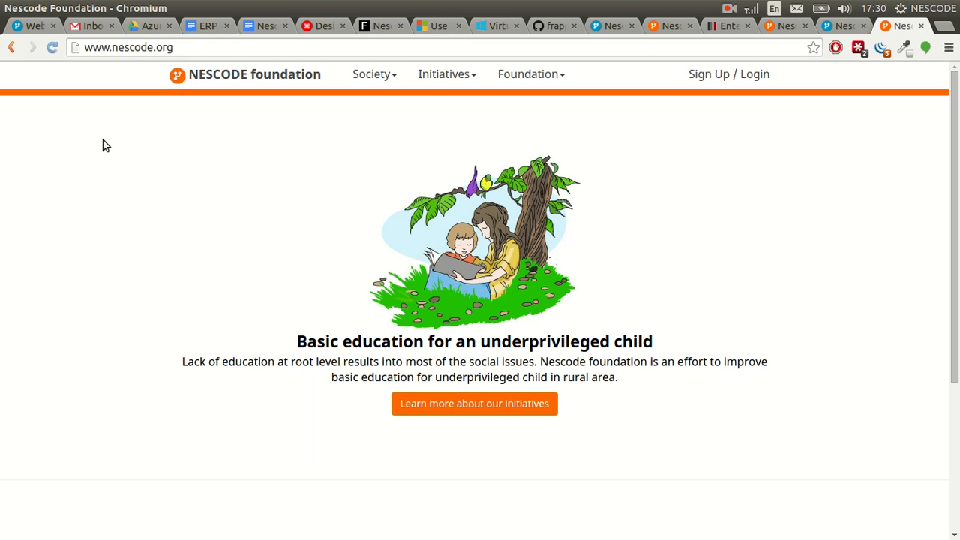
mouse_move(549, 51)
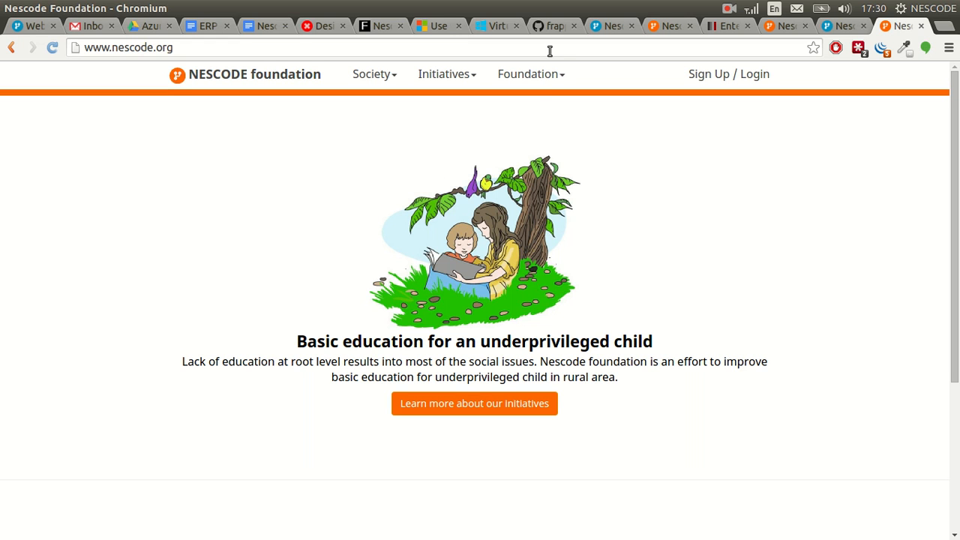
mouse_move(279, 90)
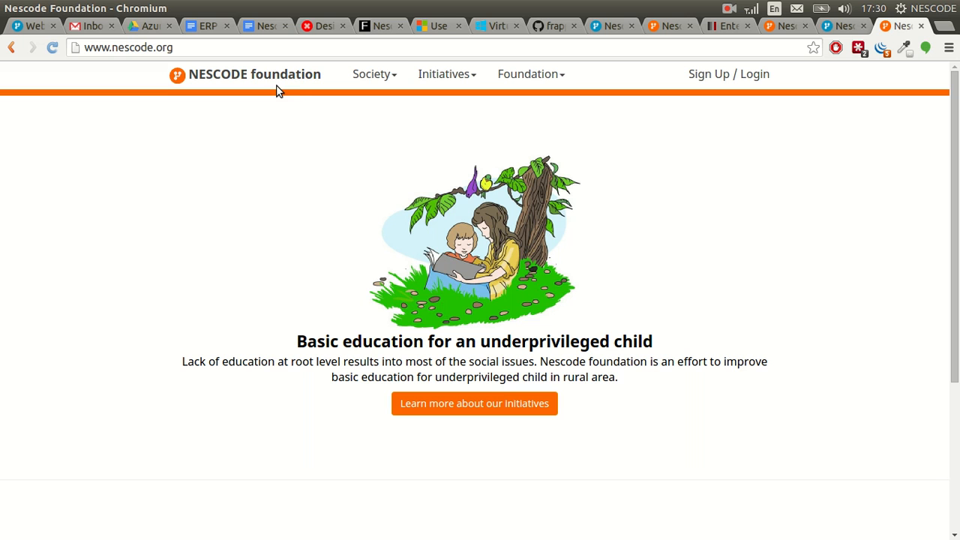
mouse_move(317, 102)
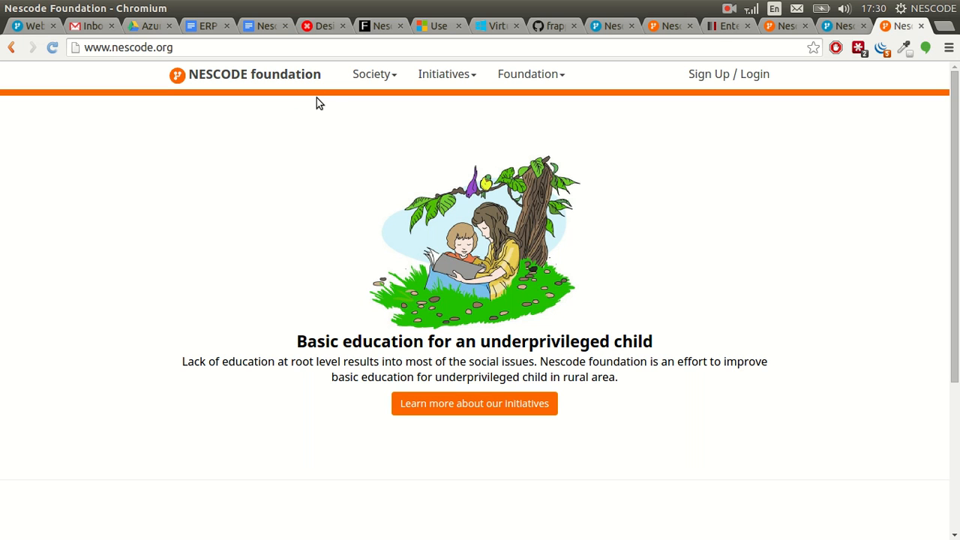
mouse_move(738, 217)
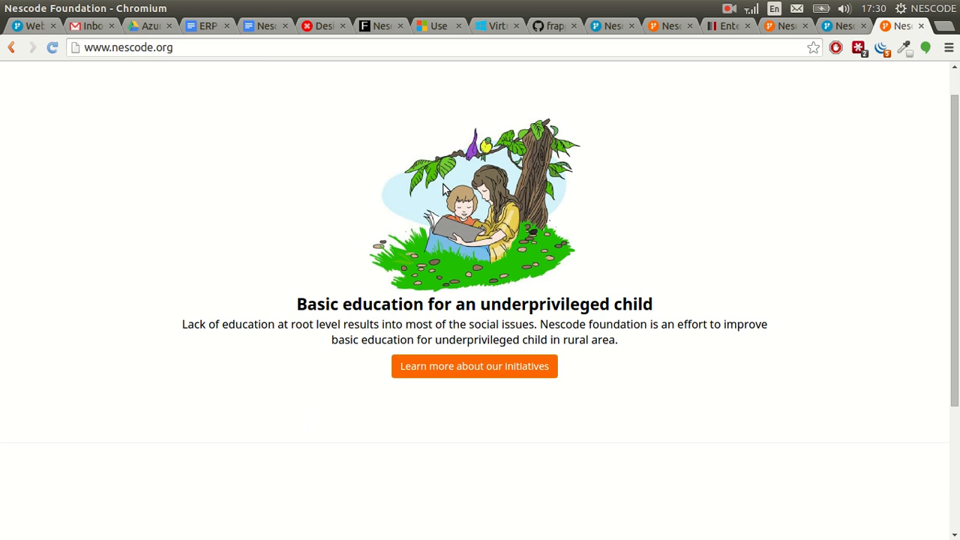
mouse_move(728, 13)
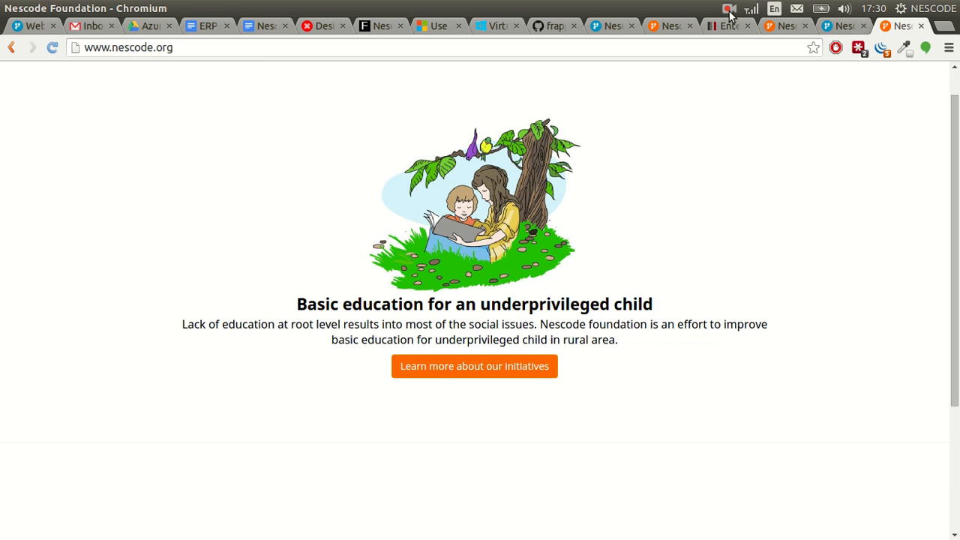